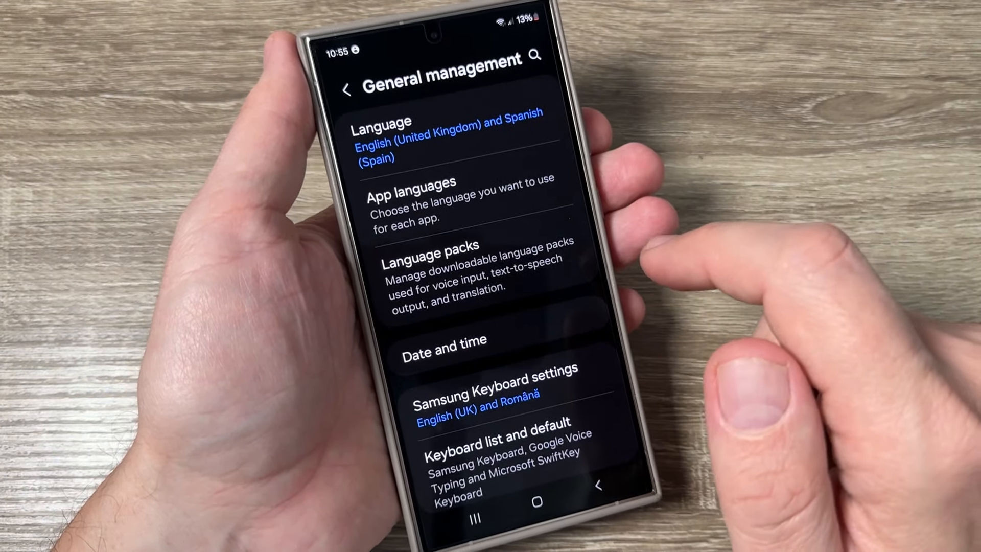
- Open Keyboard list and default under General management
{"action": "scroll", "scroll_direction": "up", "scroll_amount": 3}
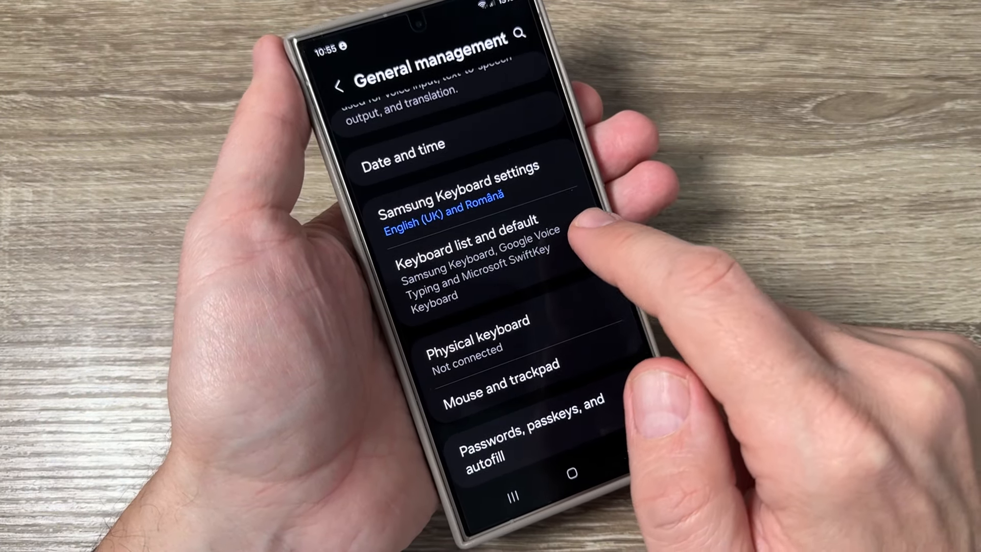
{"action": "left_click", "coordinate": [475, 239]}
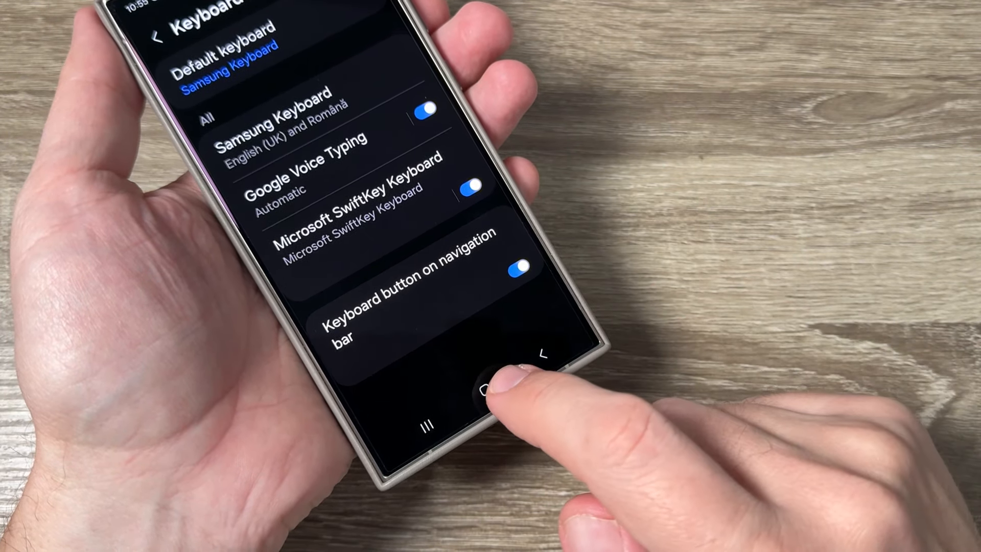
{"action": "left_click", "coordinate": [491, 391]}
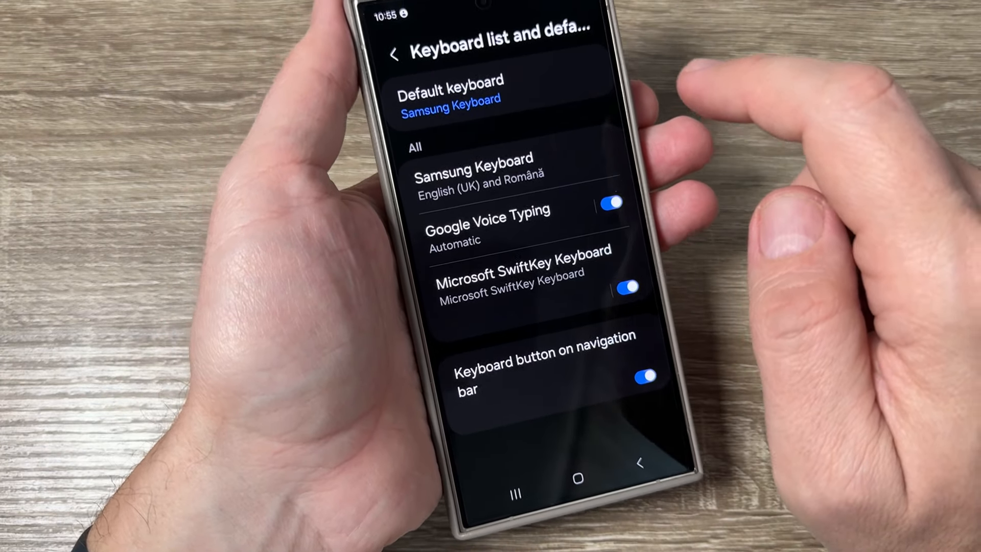
{"action": "left_click", "coordinate": [395, 53]}
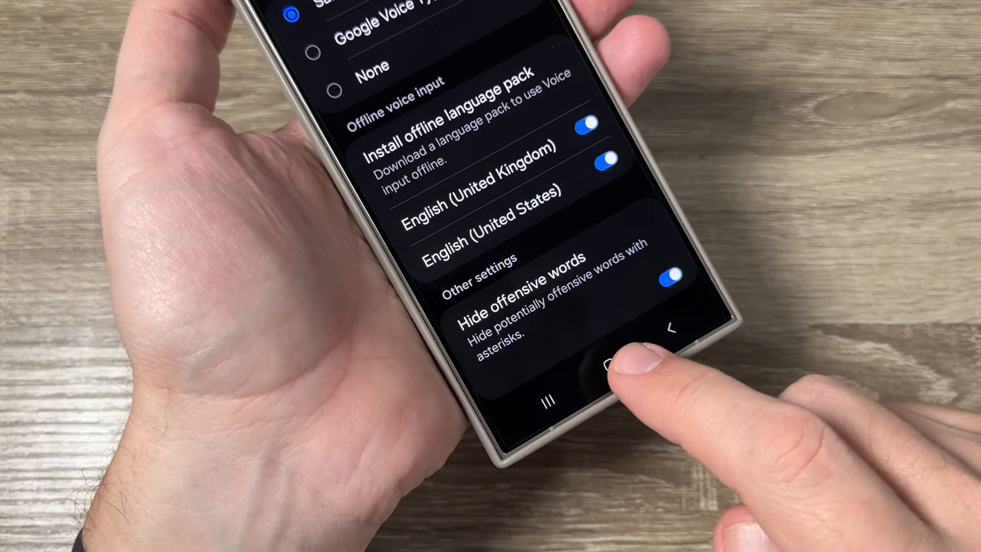
- Return to the home screen, closing the voice input settings
{"action": "left_click", "coordinate": [614, 371]}
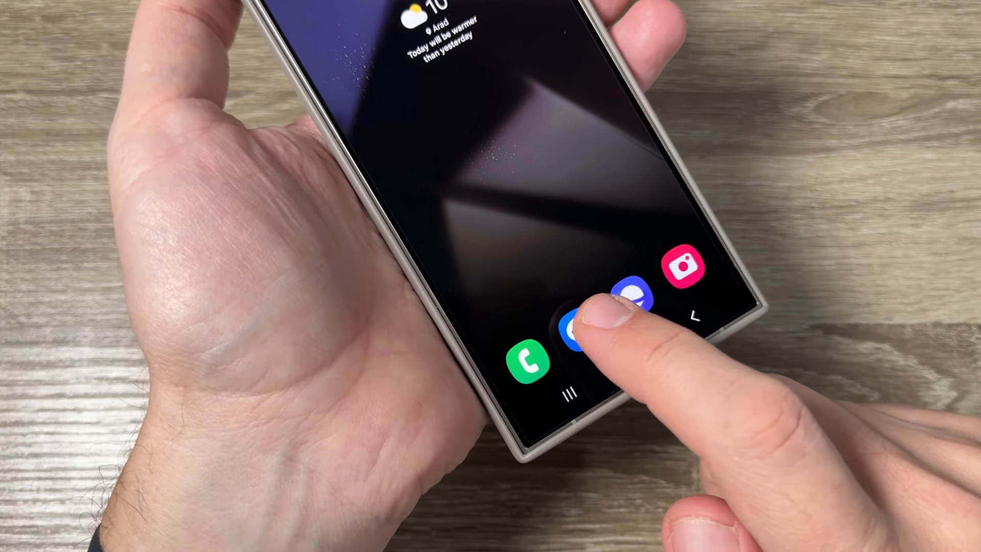